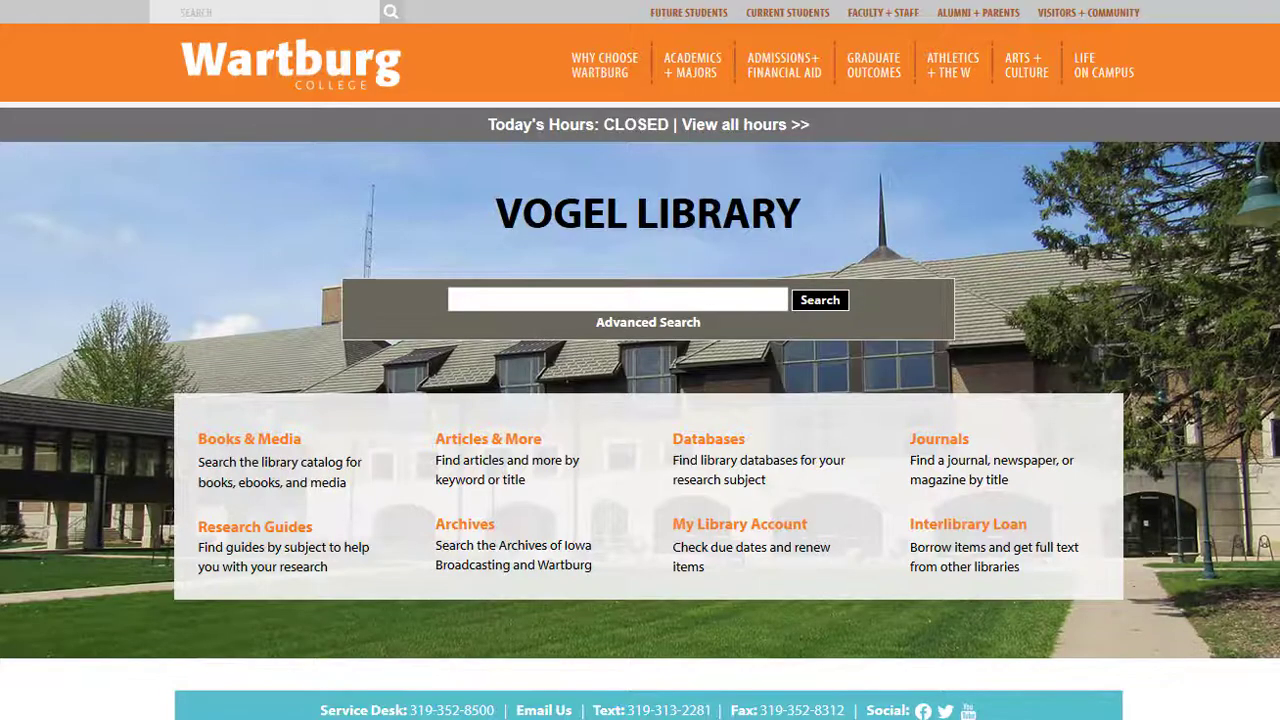
Open ProQuest Central from the Vogel Library databases list, reaching its advanced search.
click(708, 439)
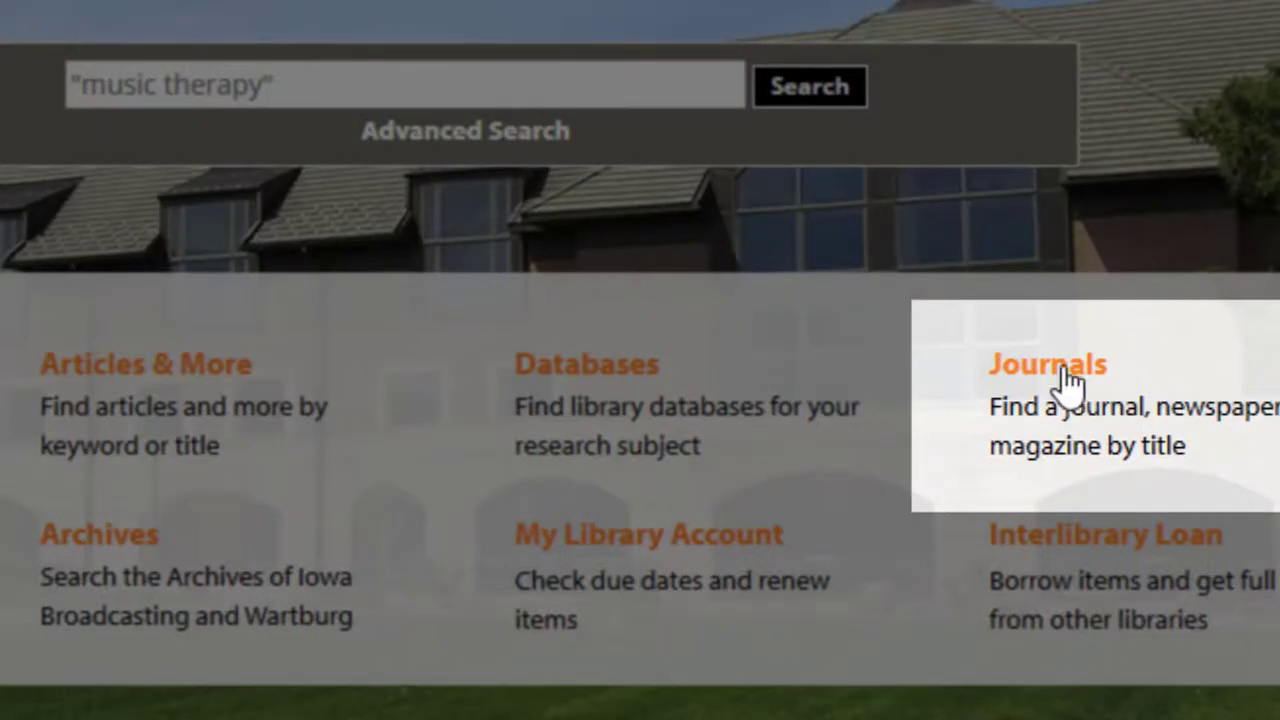
click(1047, 364)
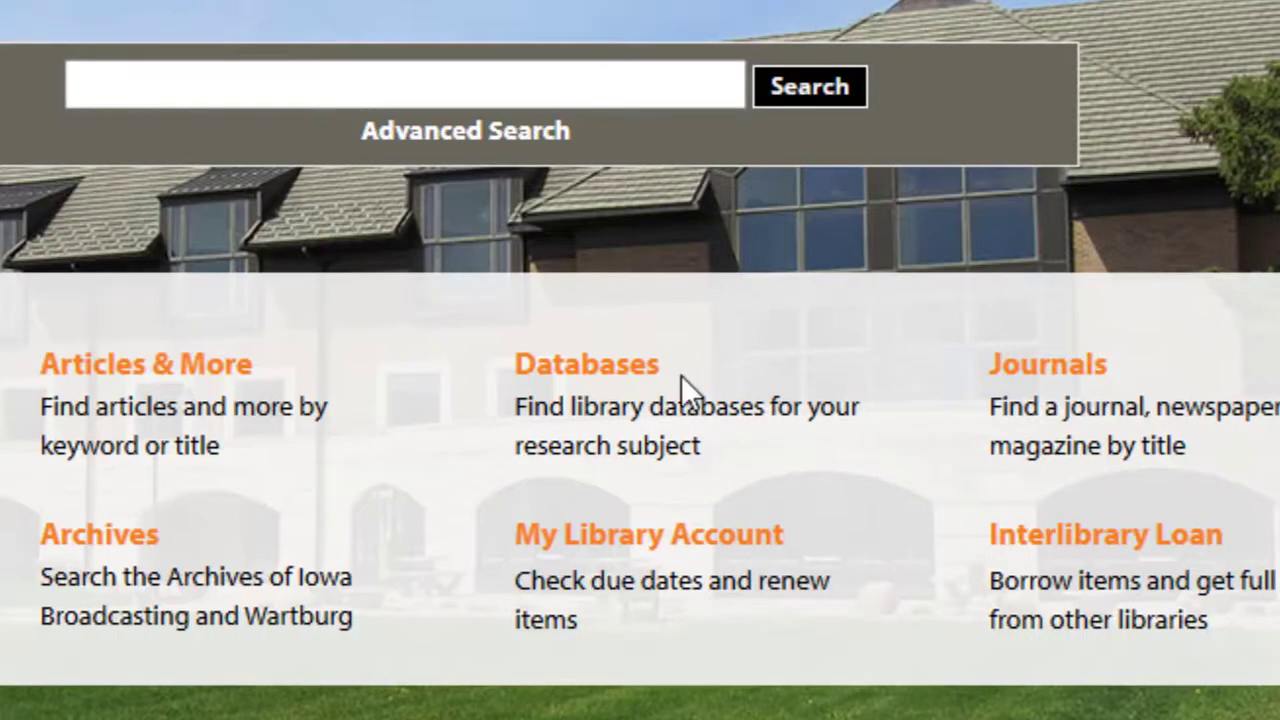
click(586, 363)
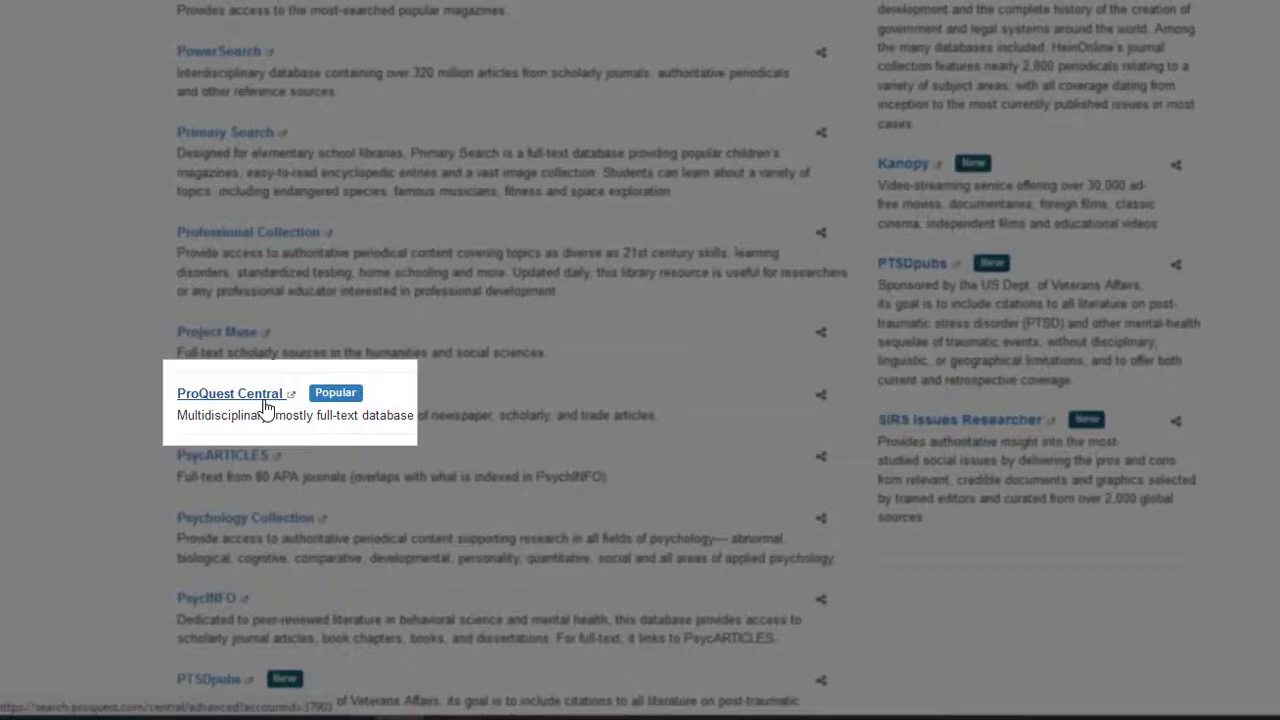
click(230, 392)
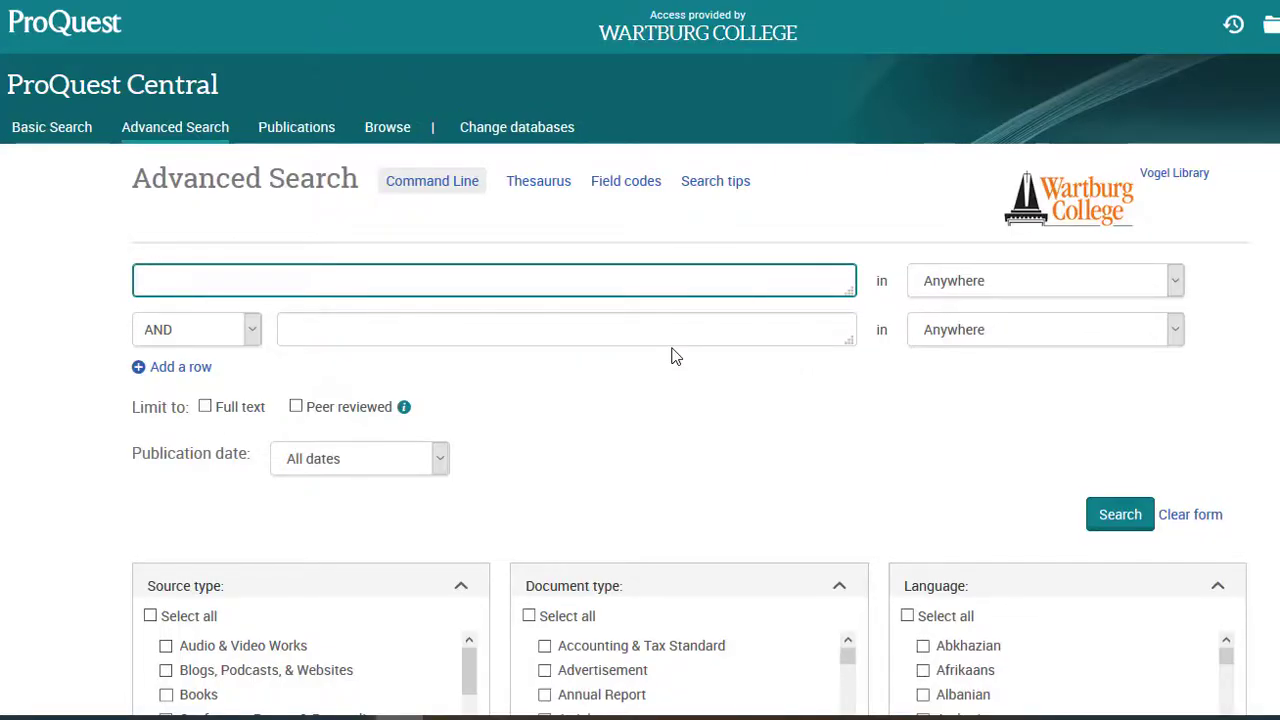
Search for 'music therapy elderly alzheimer's group', returning 5,931 results.
text("Music thera)
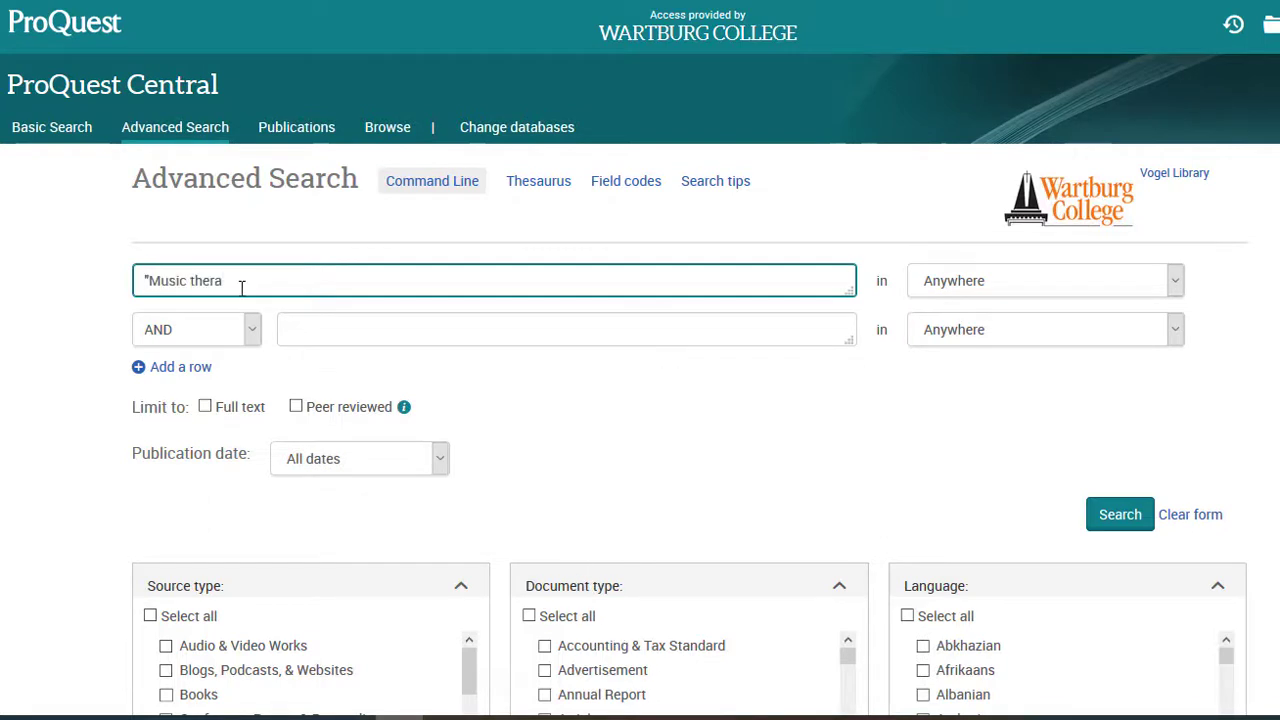
text(music therapy elderly alzheimer's group)
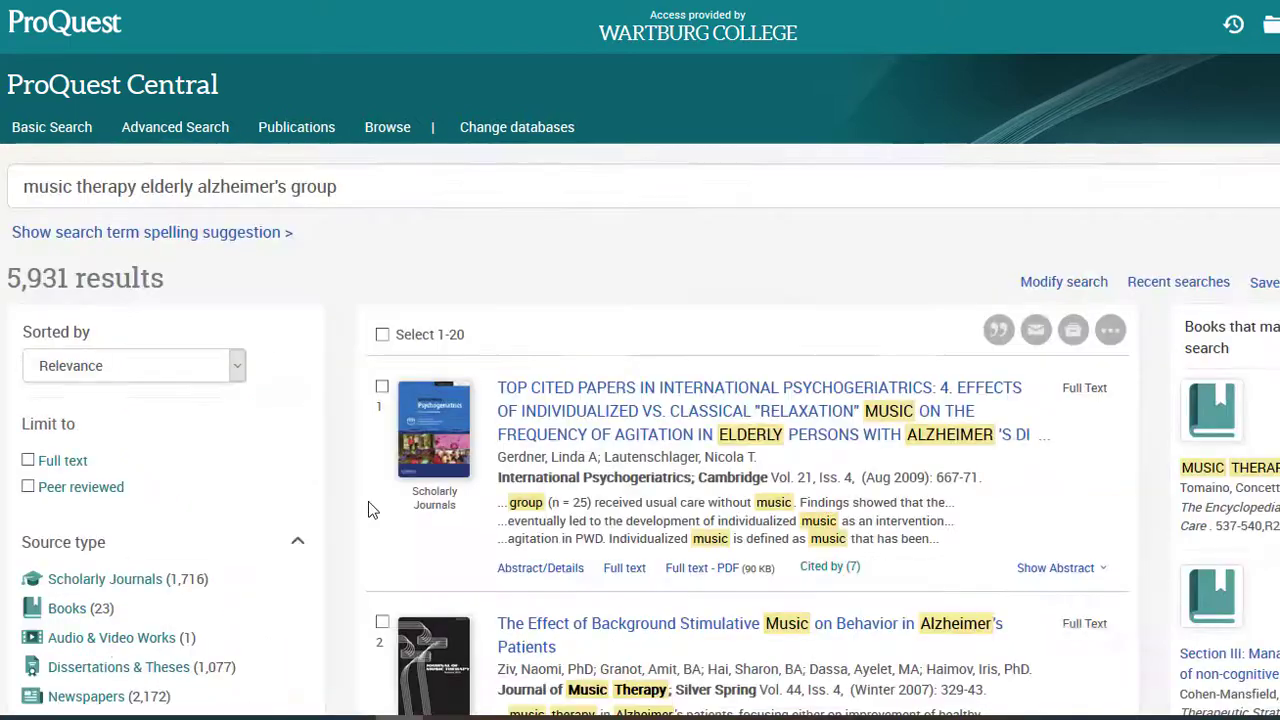
scroll(down, 3)
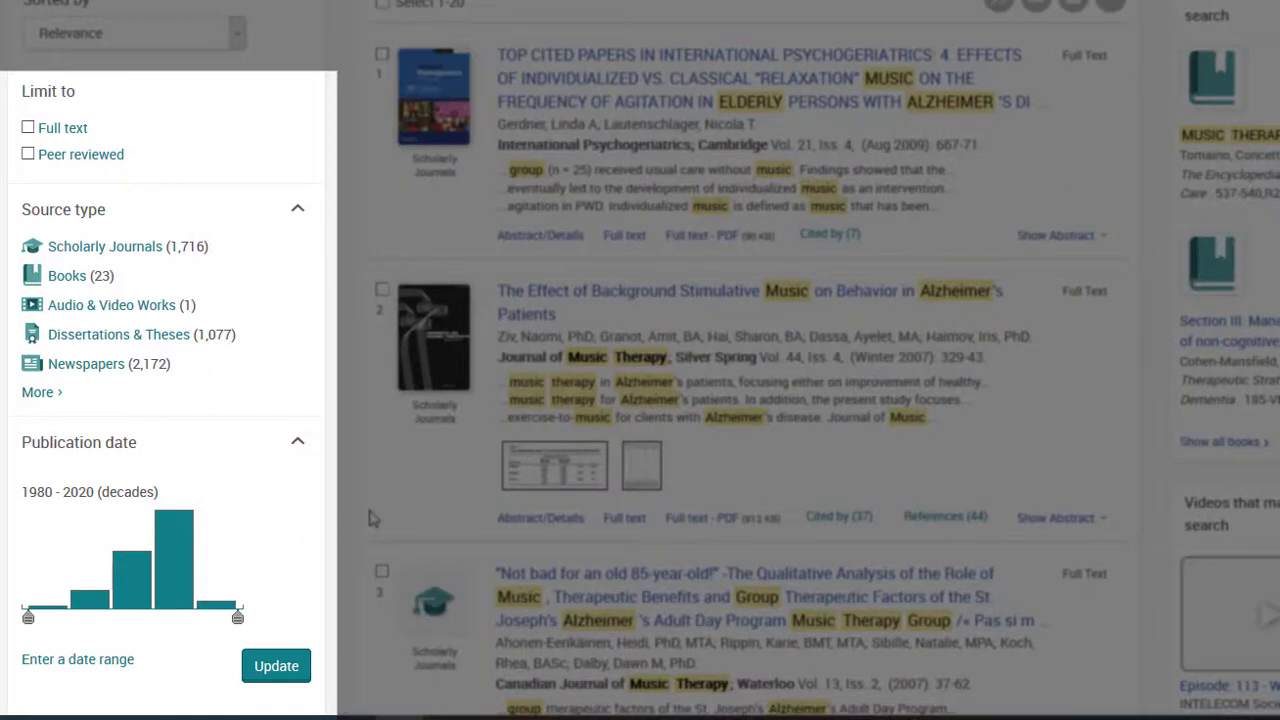
mouse_move(370, 518)
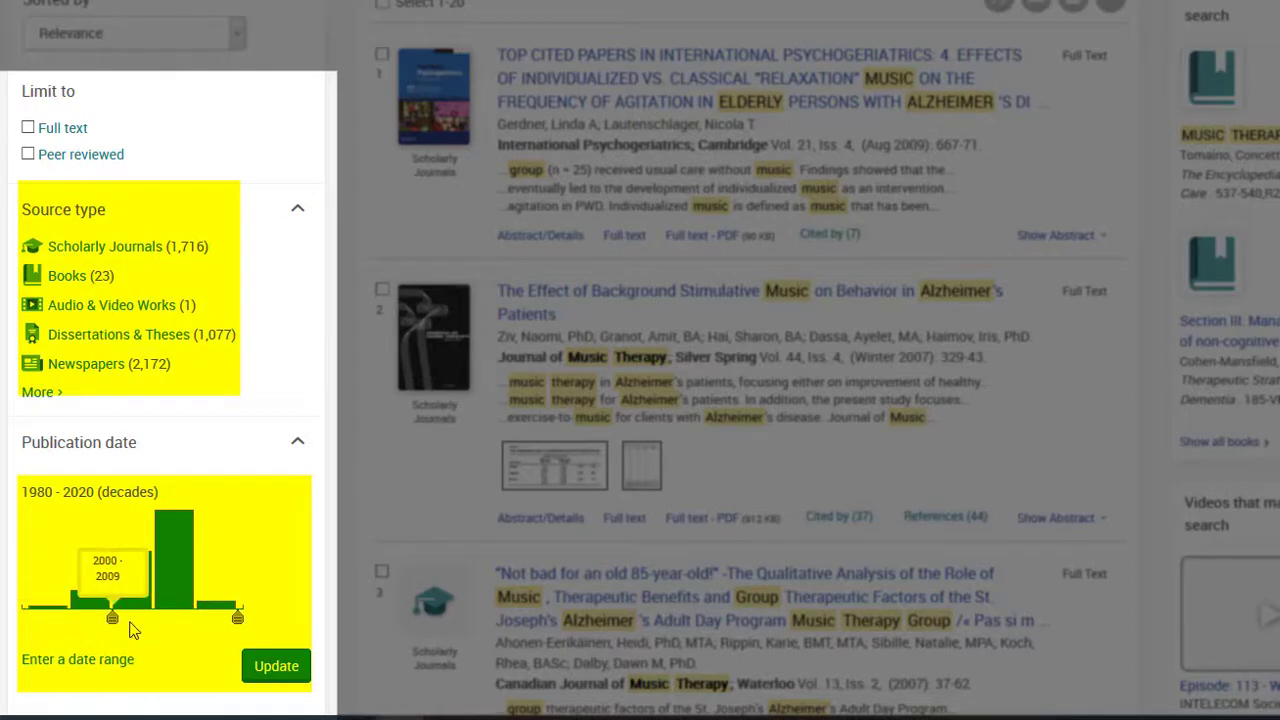
scroll(down, 3)
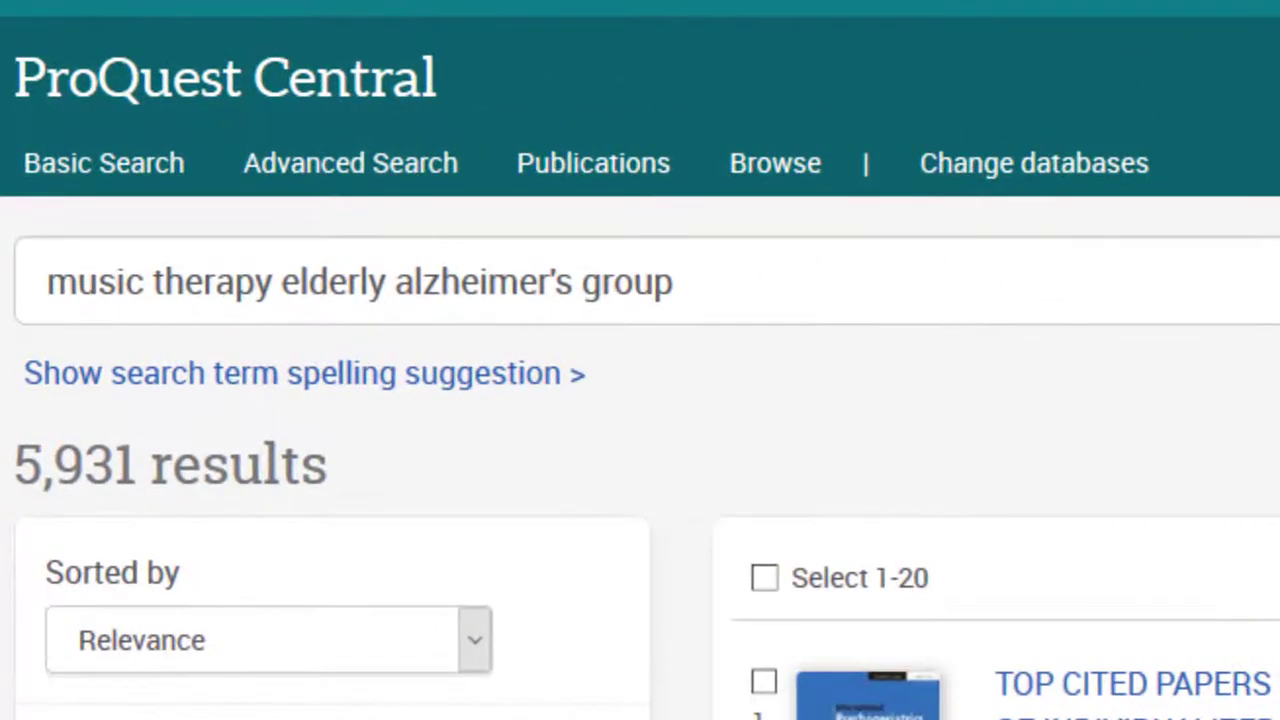
mouse_move(435, 300)
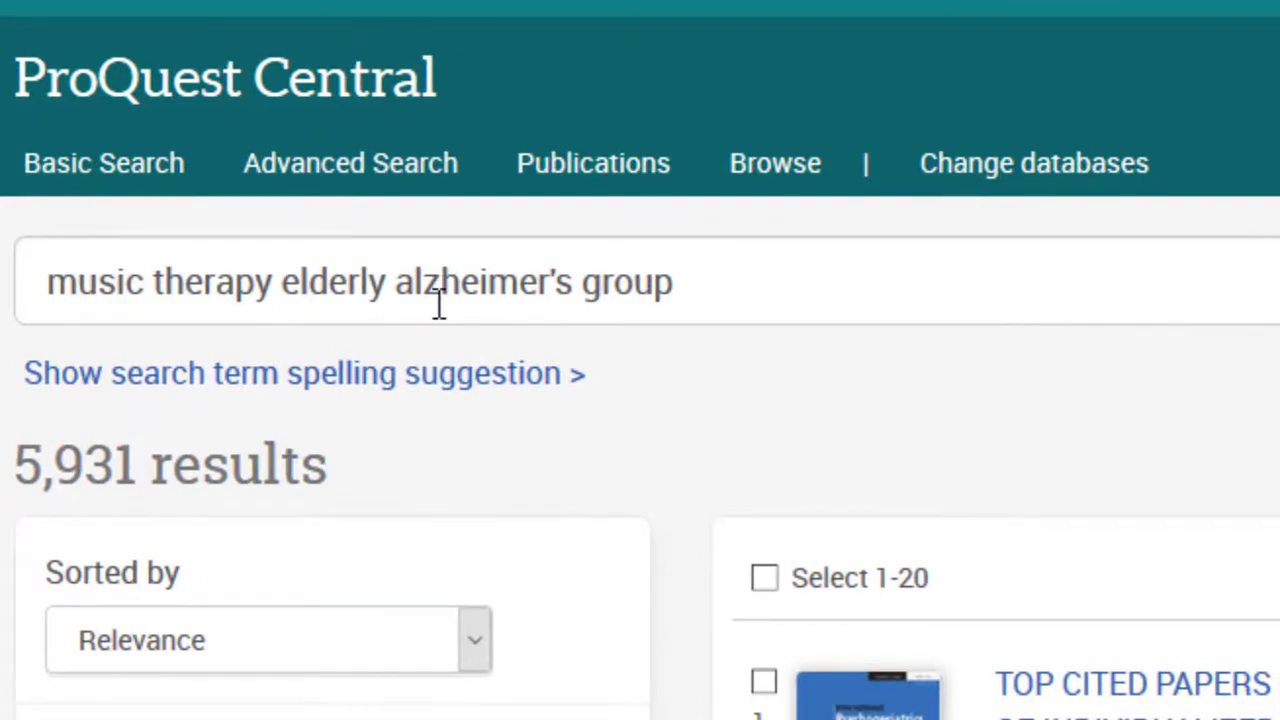
Reopen the search in the advanced form, add three term rows, edit the Alzheimer's term and enter 'cancer'.
click(350, 162)
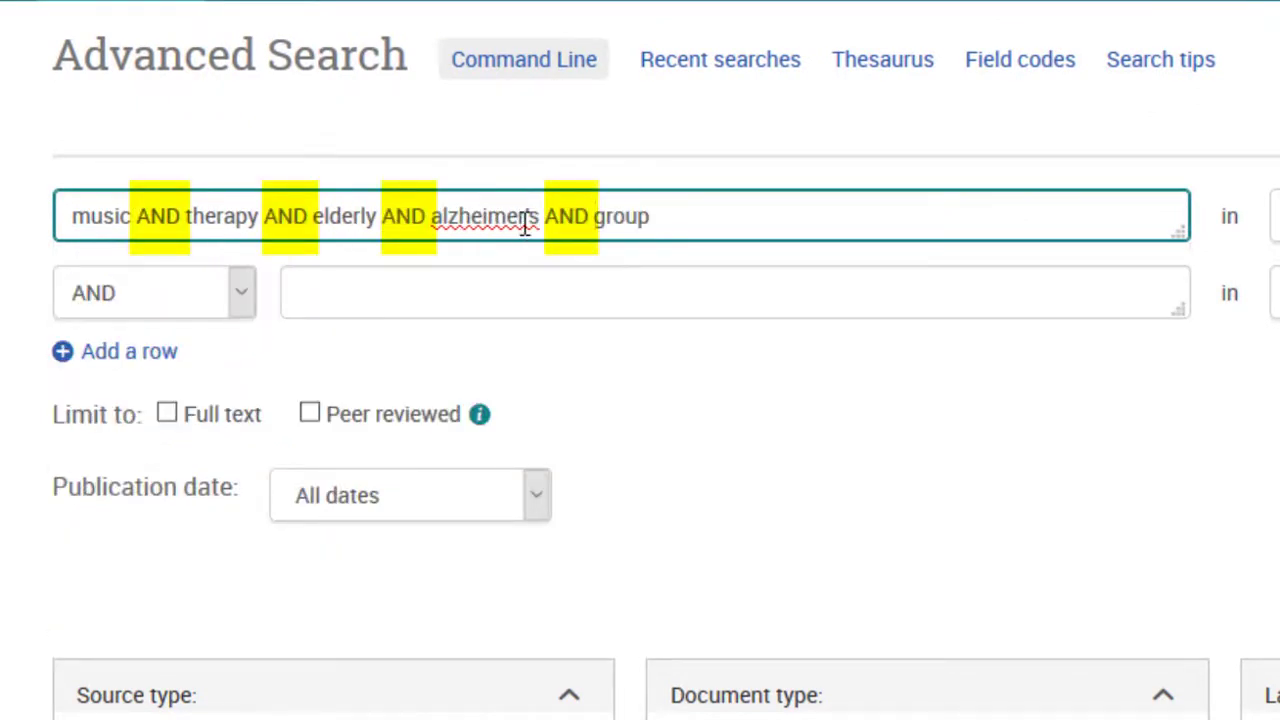
click(114, 351)
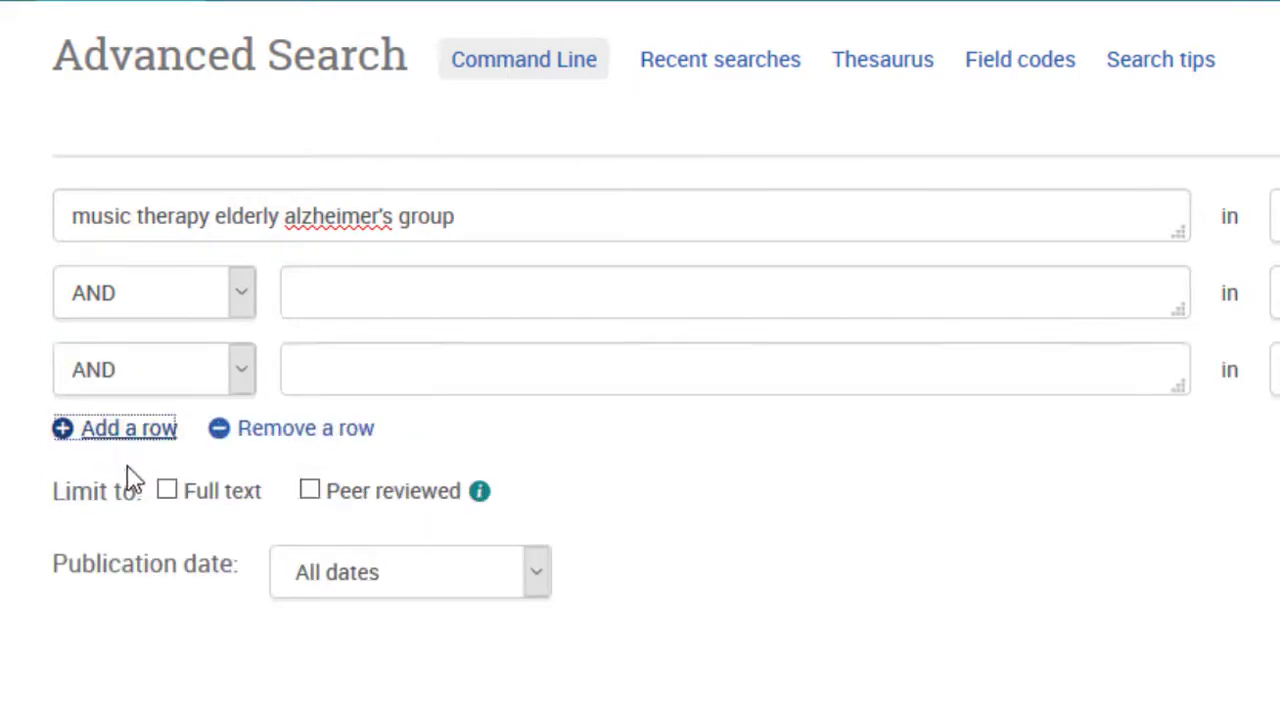
click(116, 428)
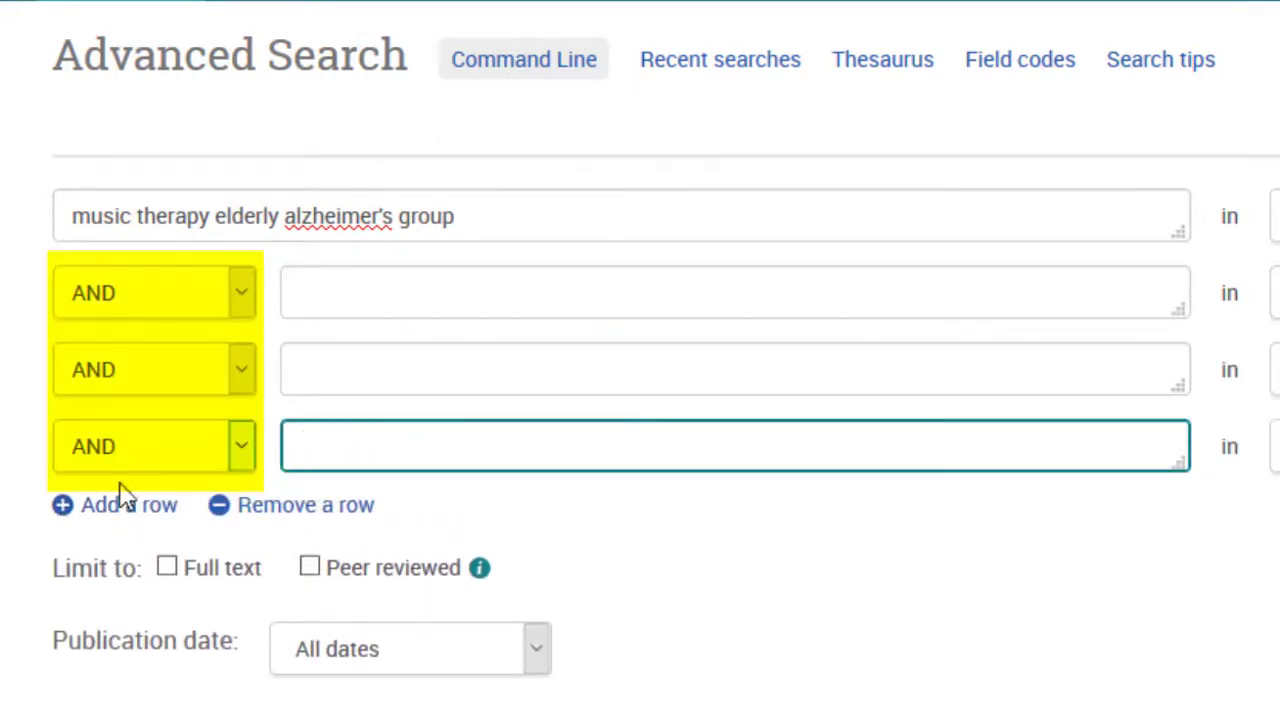
click(128, 505)
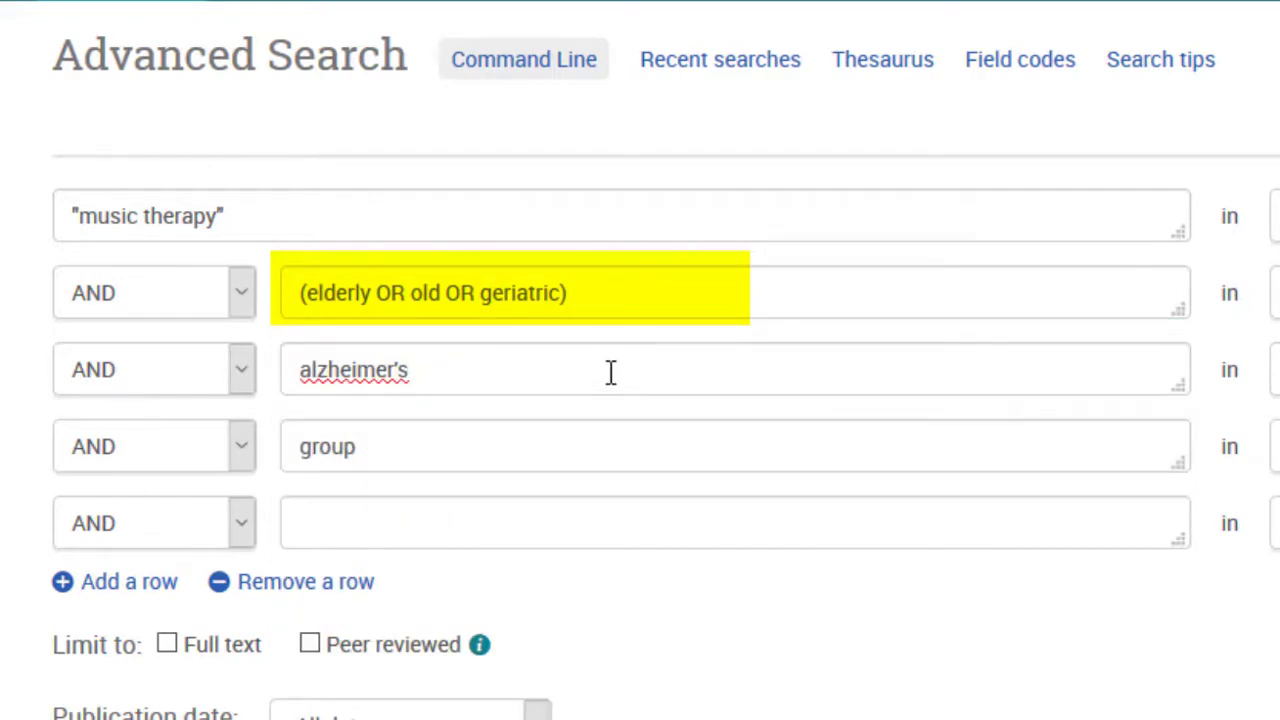
click(410, 447)
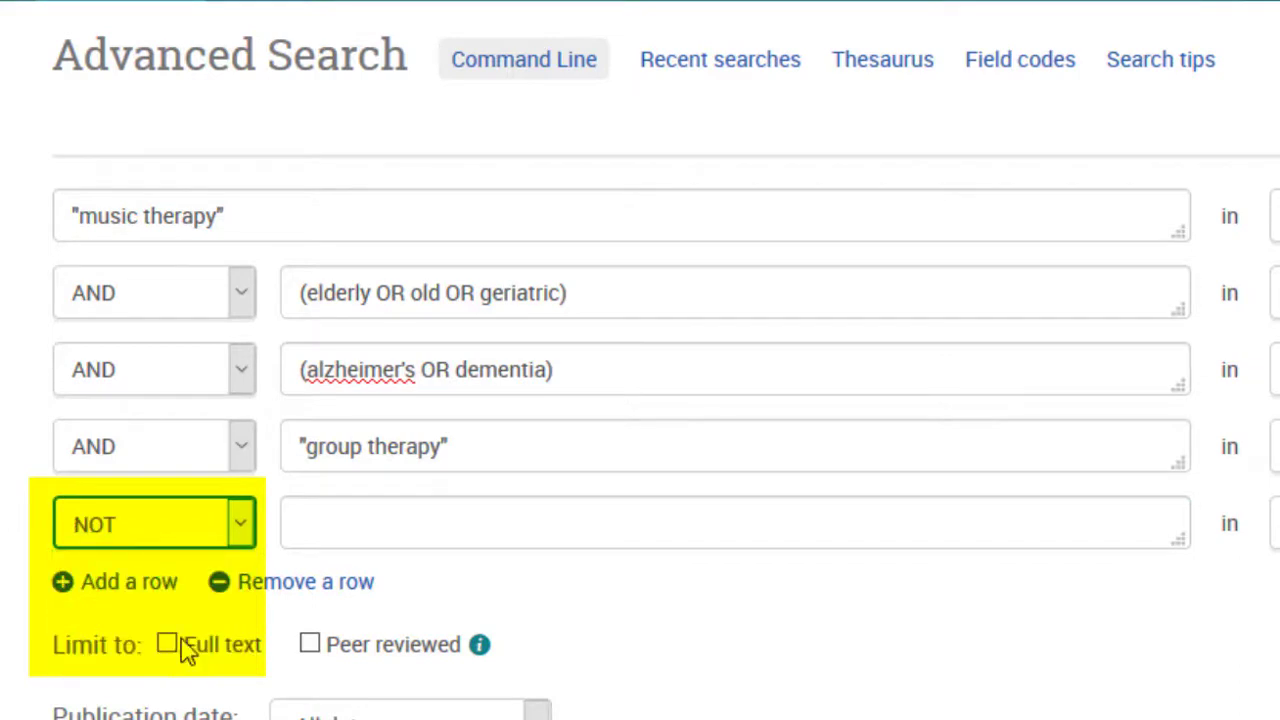
text(cancer)
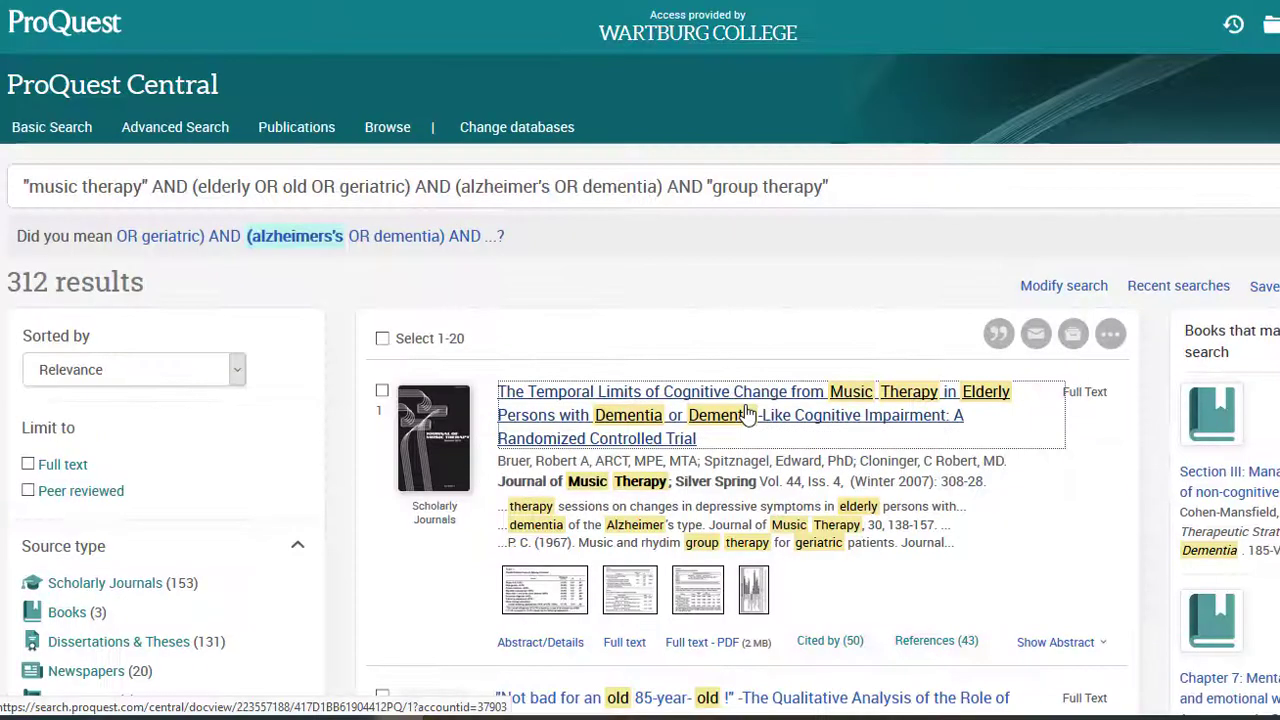
mouse_move(745, 415)
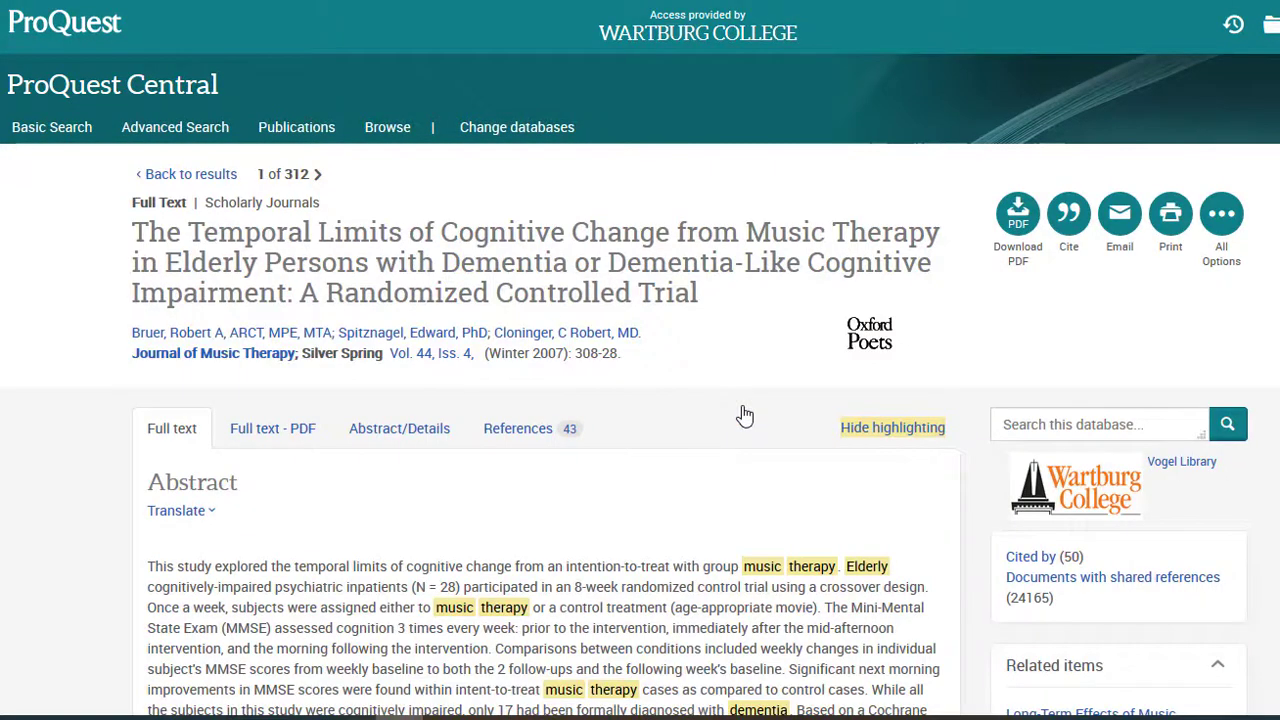
Scroll the first result's full text on music therapy and cognition in elderly dementia patients.
scroll(down, 3)
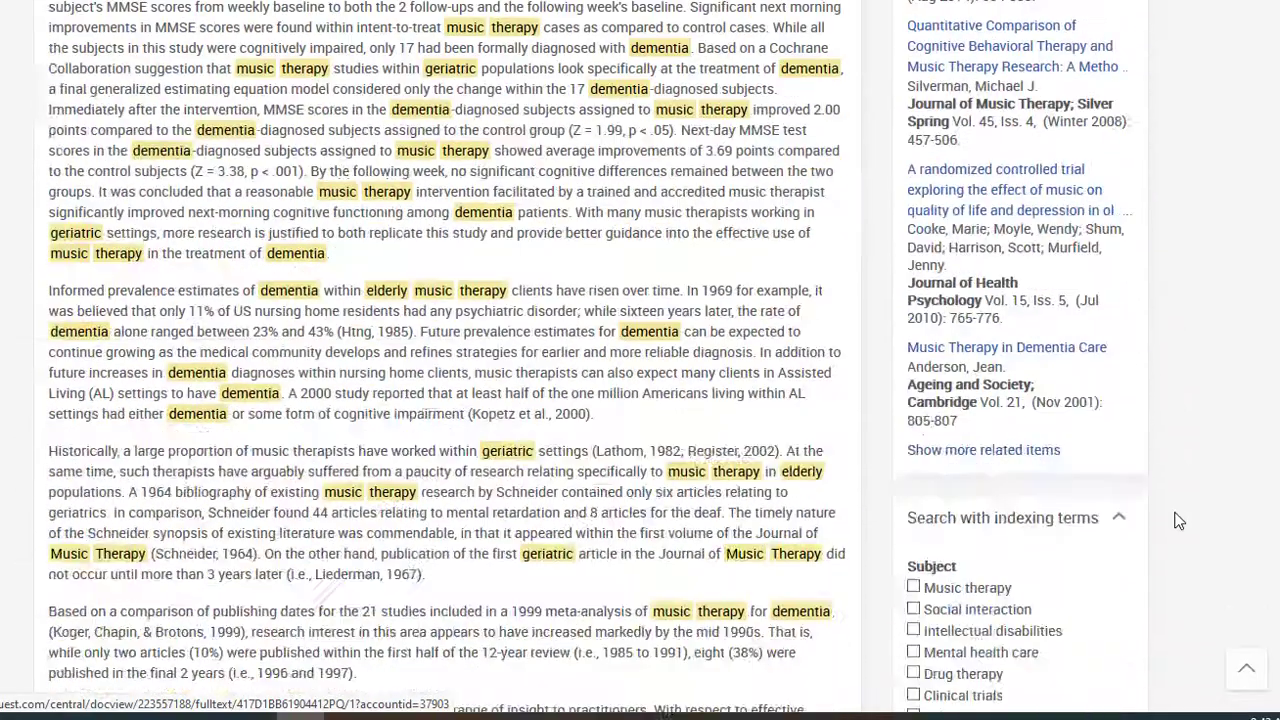
scroll(down, 3)
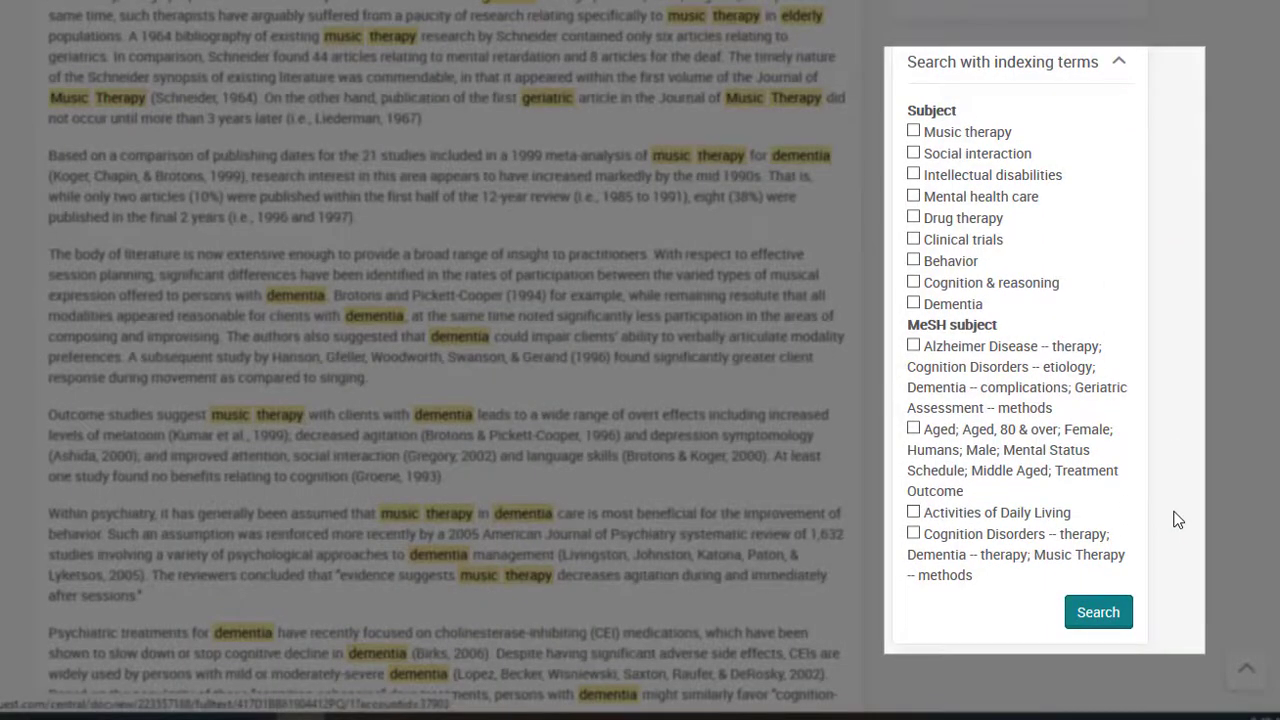
mouse_move(1159, 444)
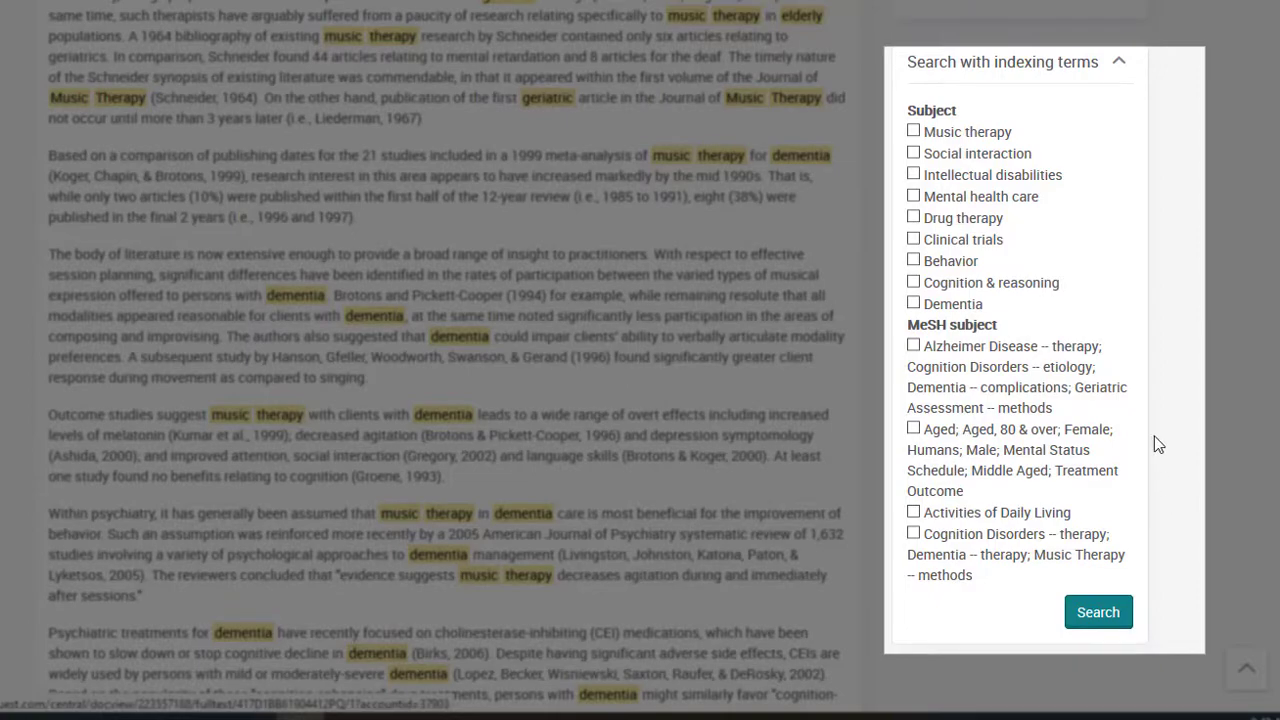
mouse_move(1072, 648)
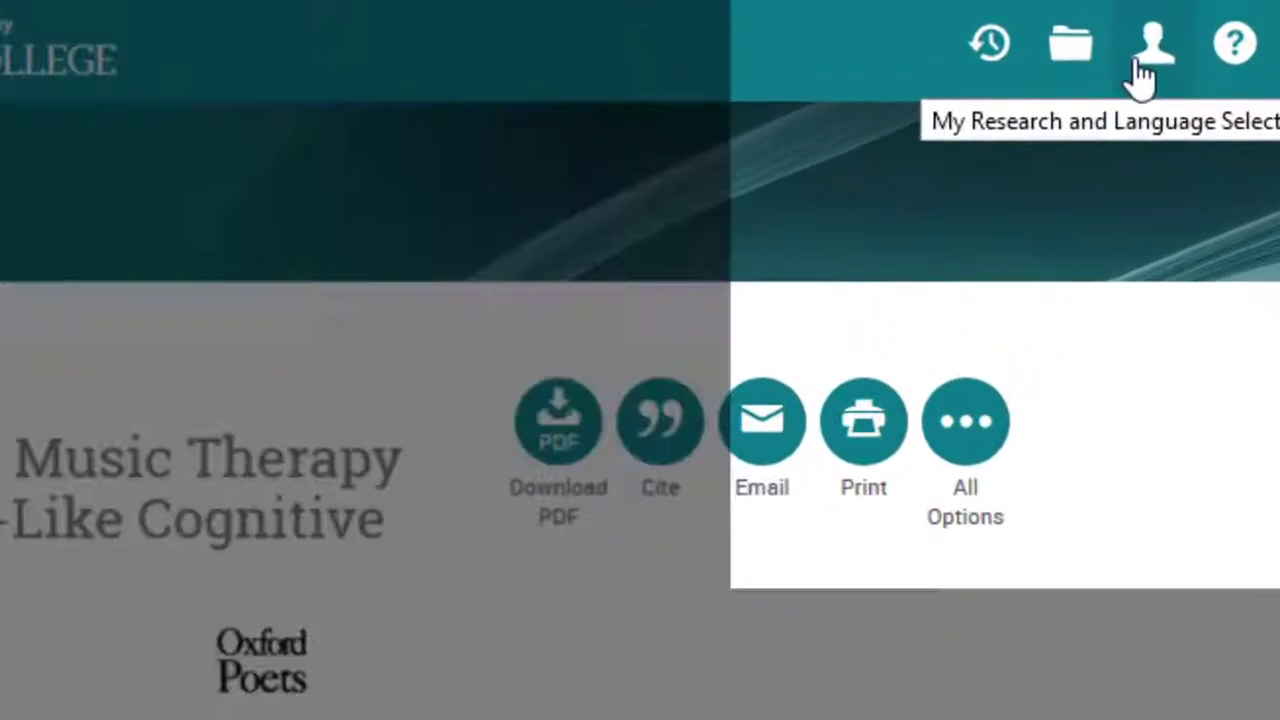
Check Sign into My Research, then open Research Guides > Who is My Librarian? on the library site.
click(1152, 43)
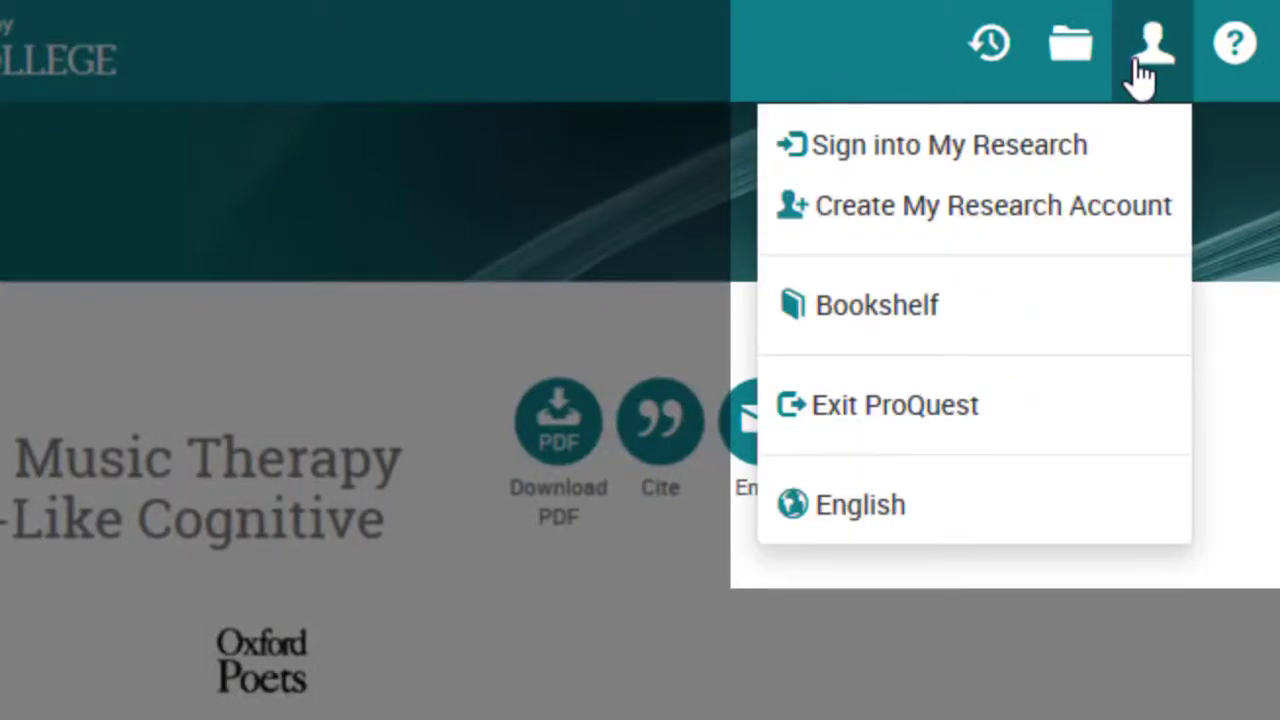
mouse_move(1090, 145)
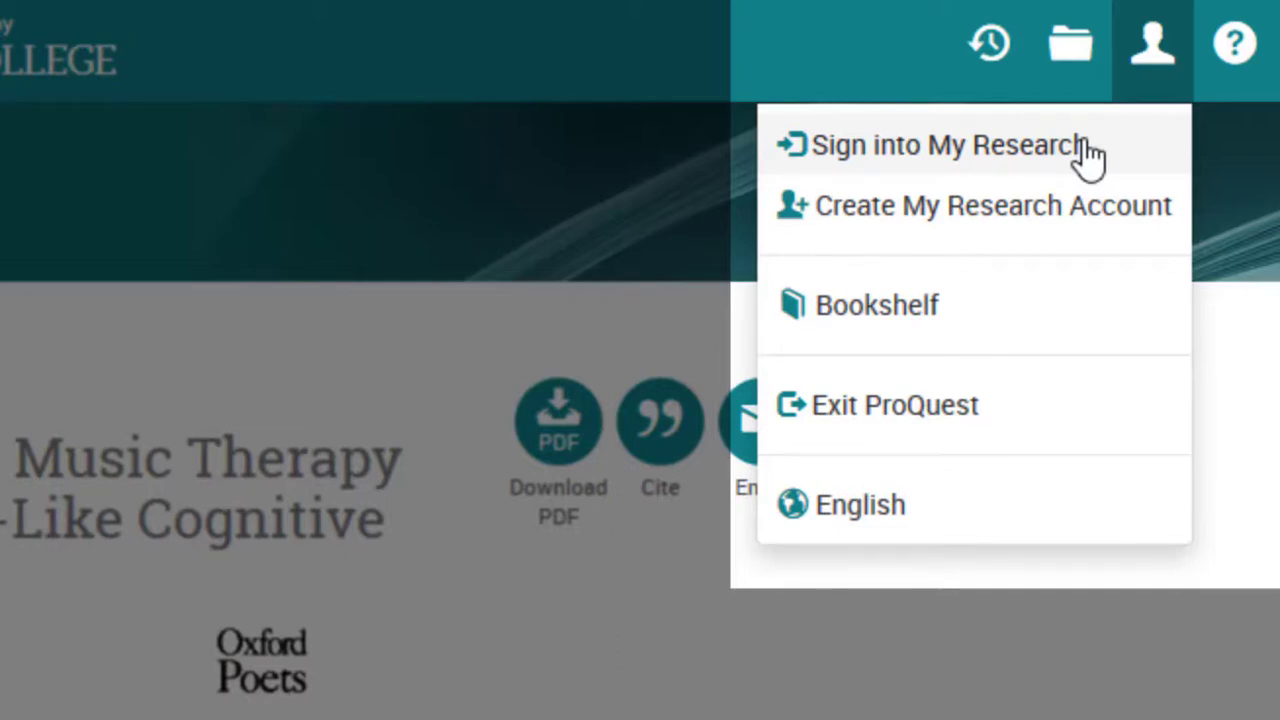
click(893, 404)
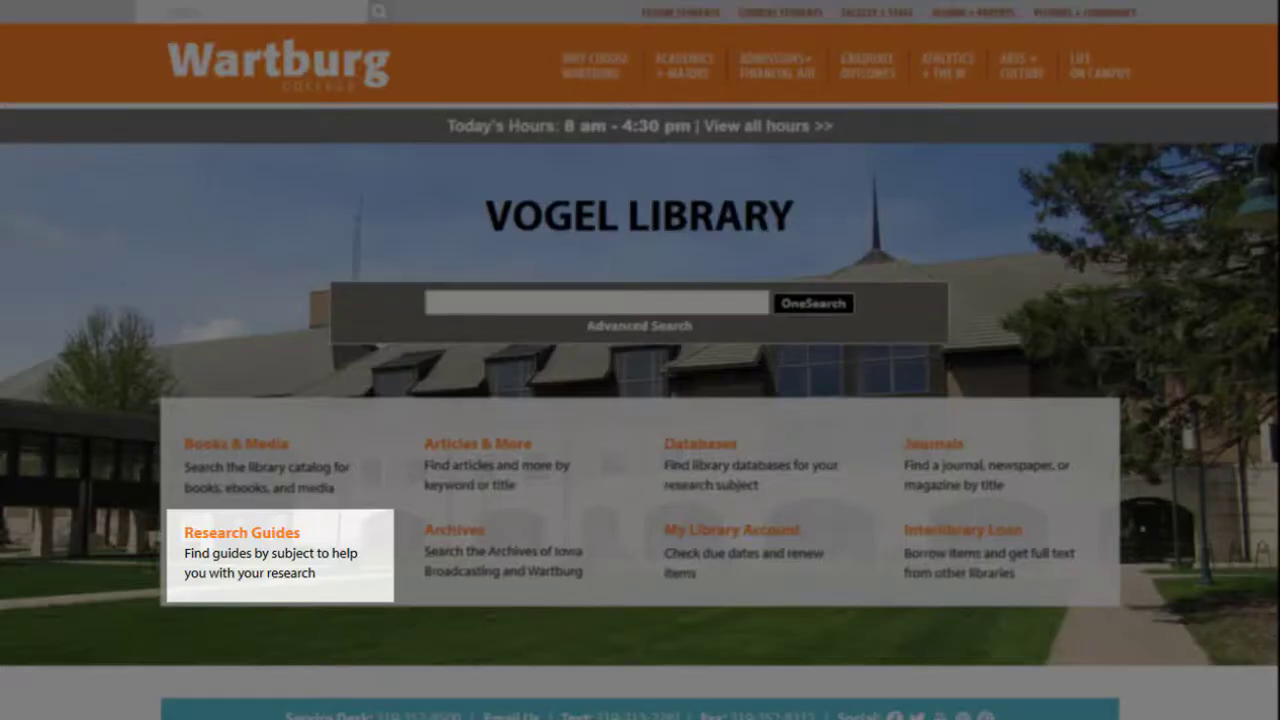
click(241, 532)
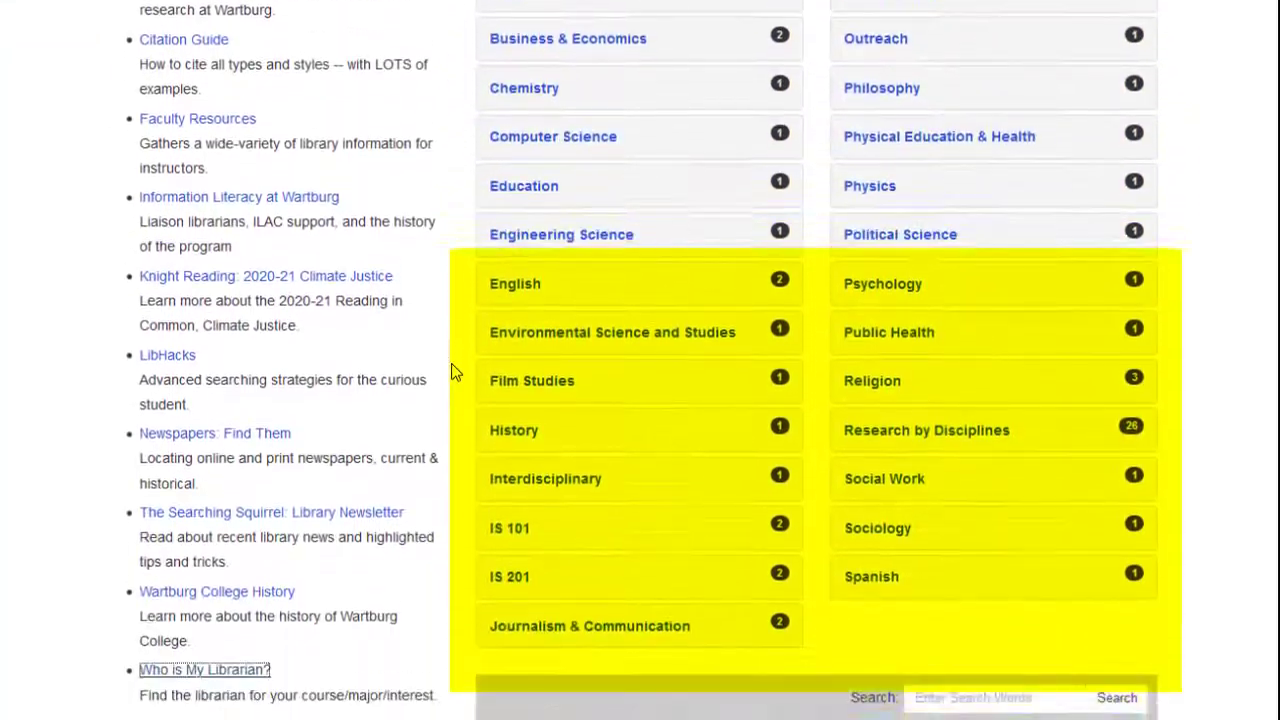
click(204, 669)
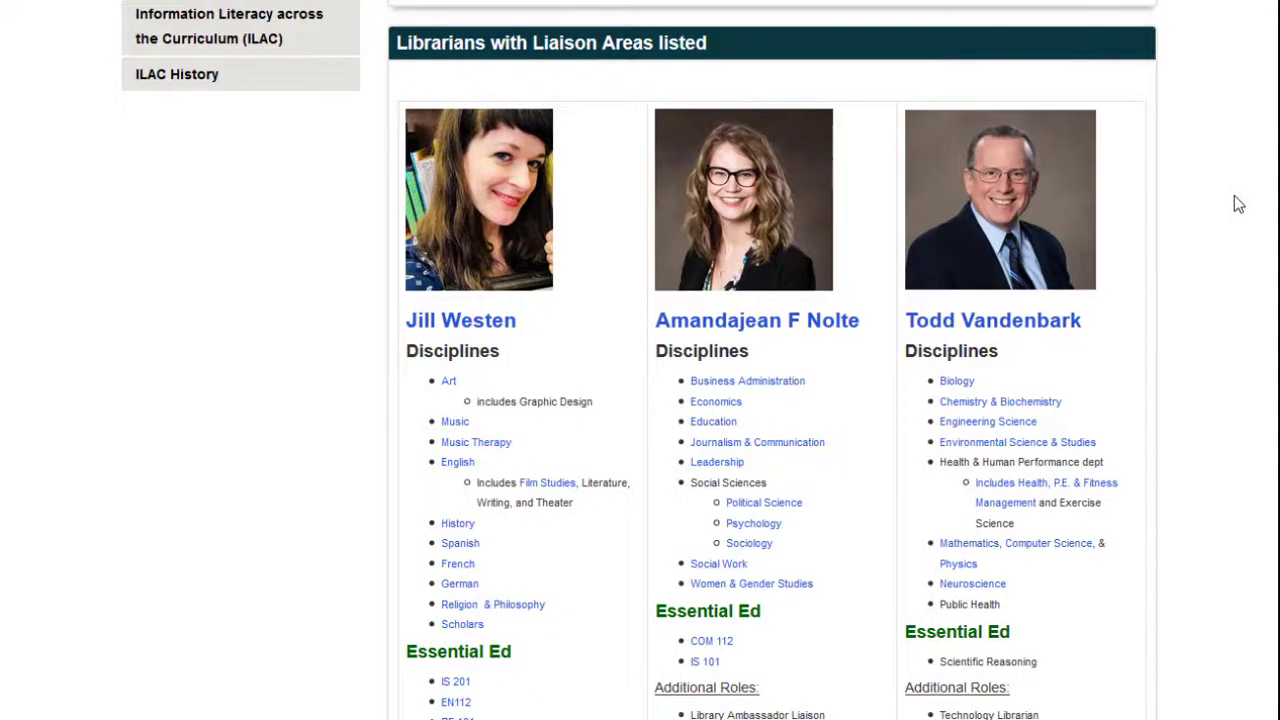